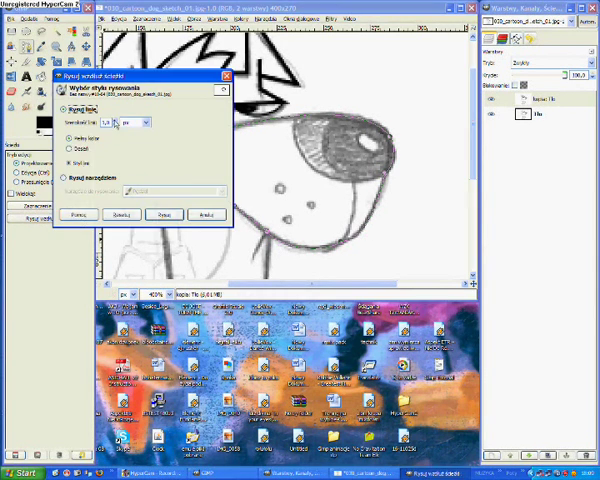
- Confirm the filter dialog with OK so the nose area turns mostly dark
left_click(158, 214)
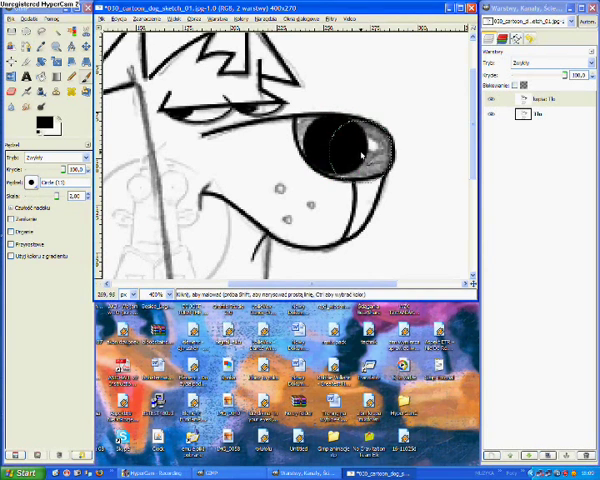
- Bucket-fill the remaining light spots inside the nose with black until it is solid
left_click(340, 150)
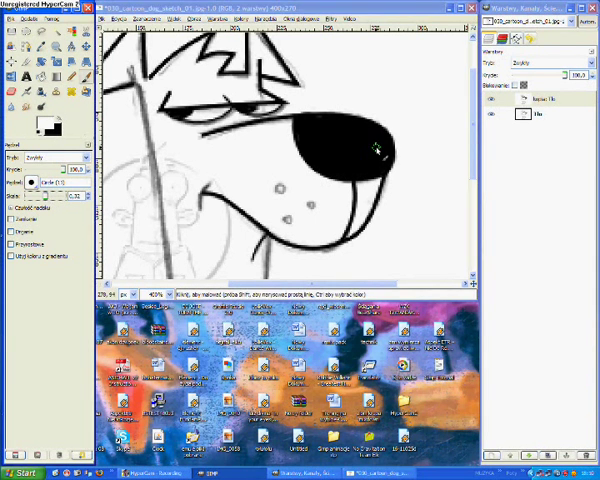
left_click(360, 156)
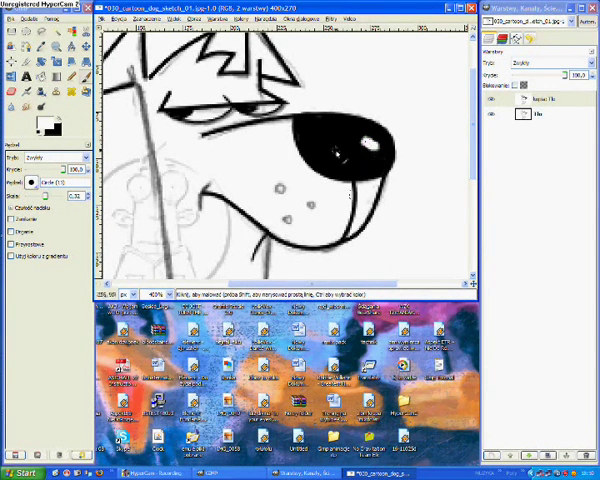
left_click(362, 152)
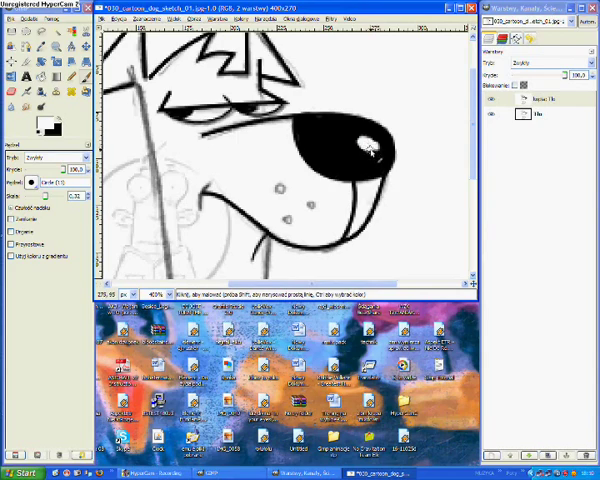